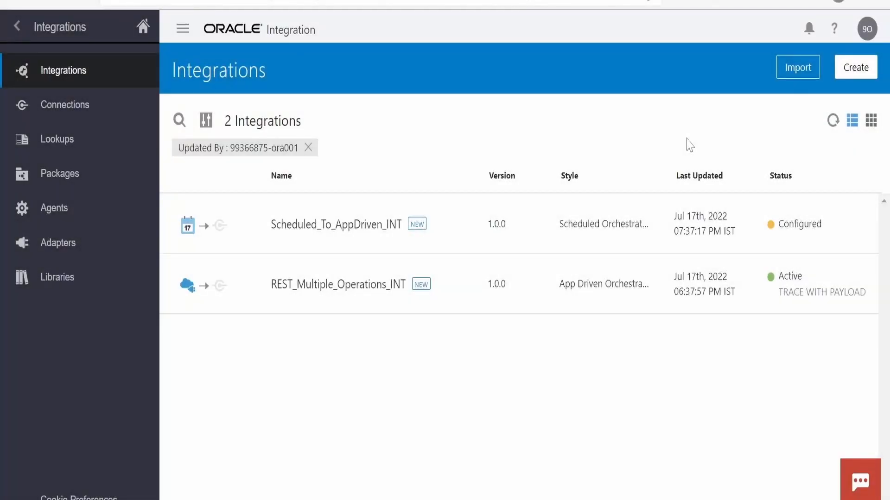
mouse_move(436, 224)
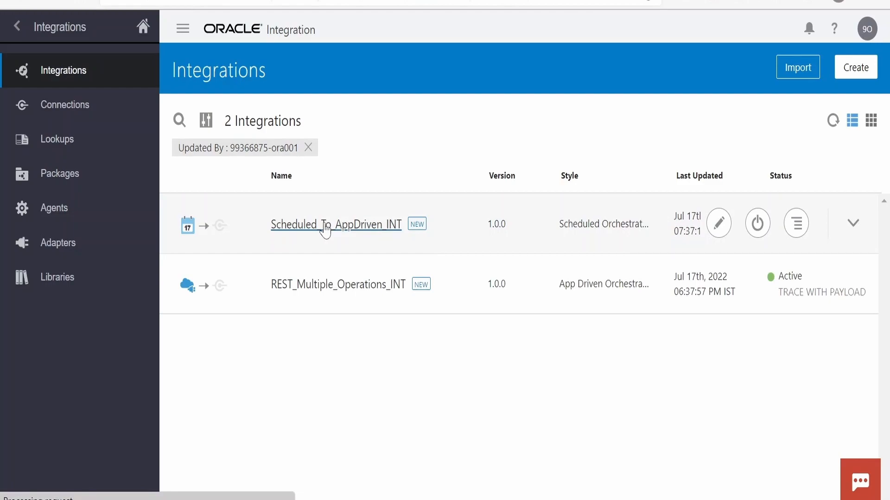
Open the Scheduled_To_AppDriven_INT integration in the editor canvas.
click(335, 224)
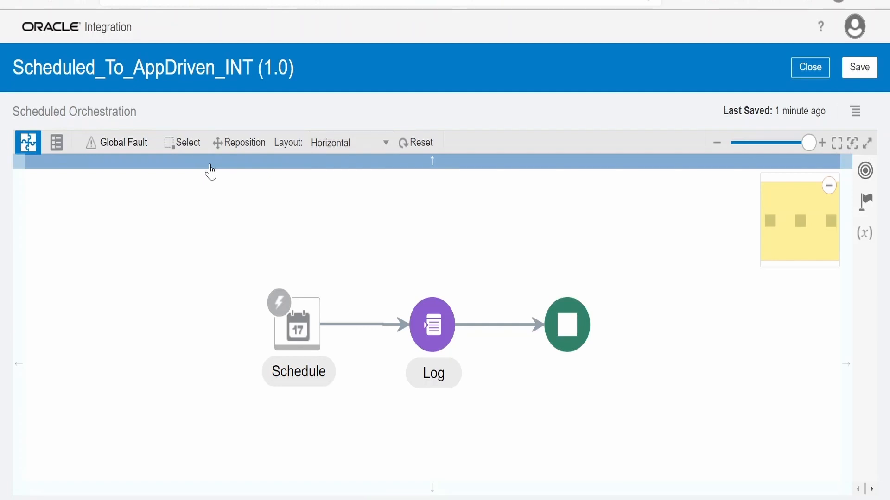
mouse_move(433, 357)
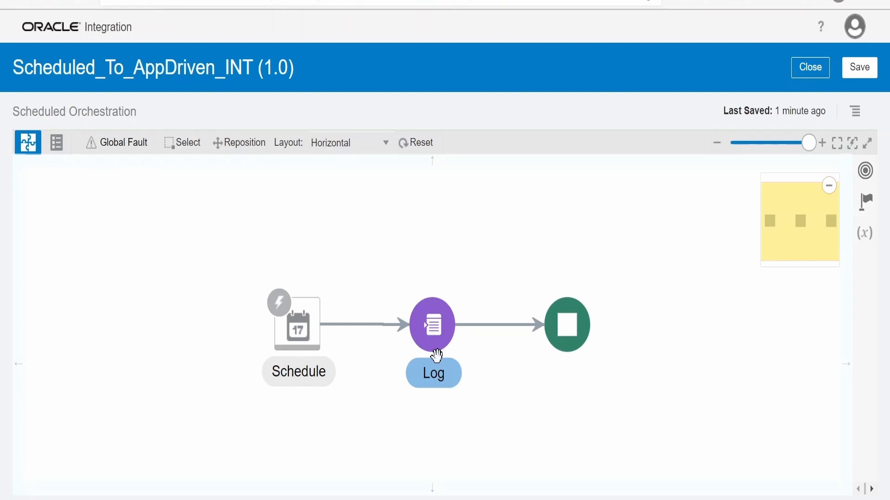
mouse_move(433, 324)
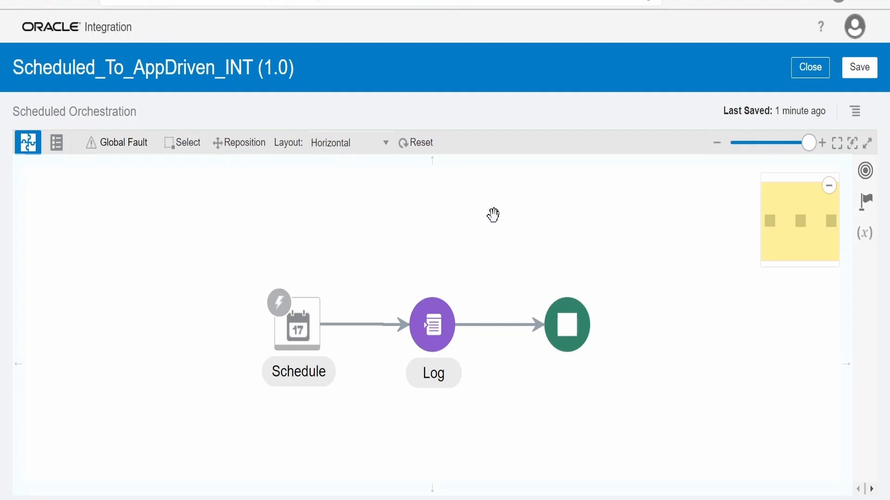
mouse_move(425, 206)
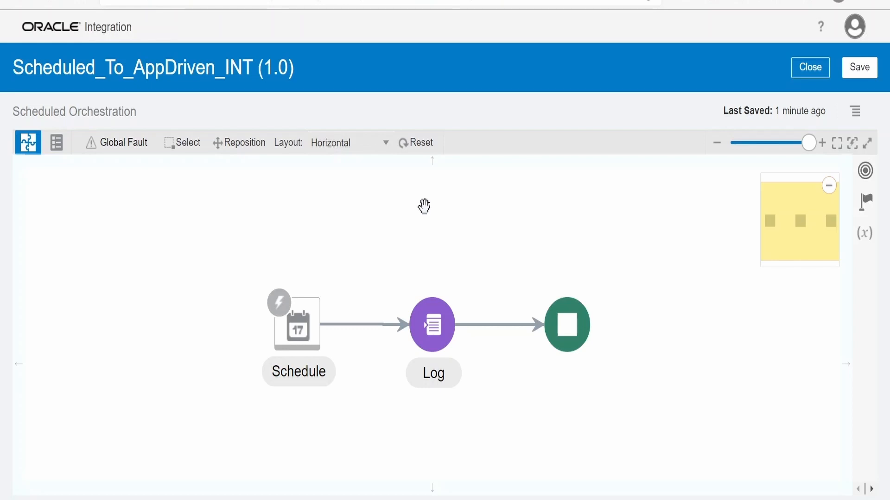
mouse_move(422, 229)
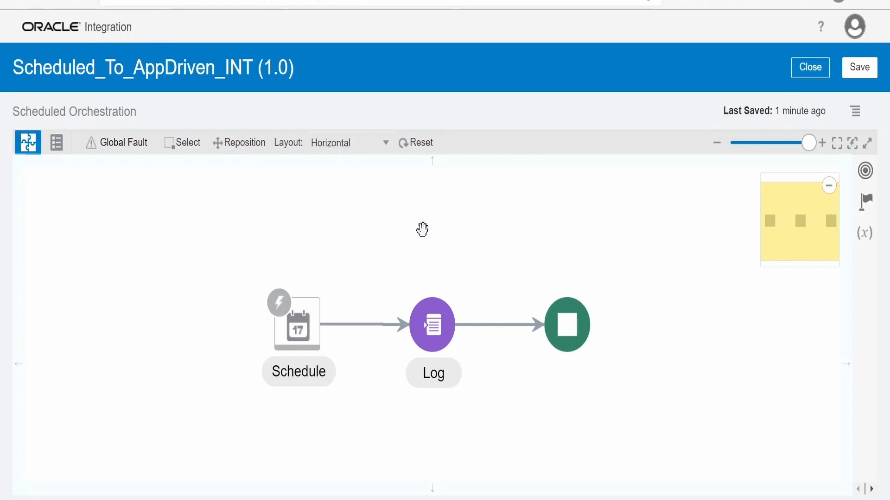
mouse_move(312, 335)
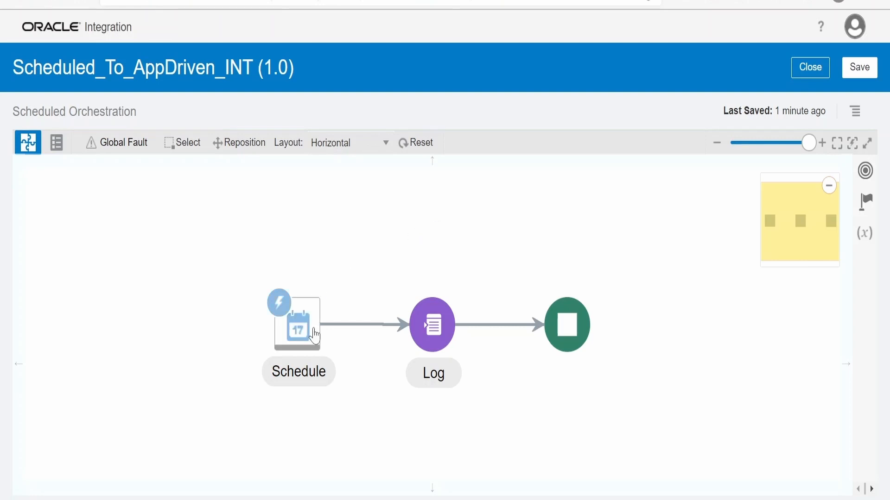
Convert the Schedule trigger to a REST trigger using REST_Trigger_CONN.
click(298, 323)
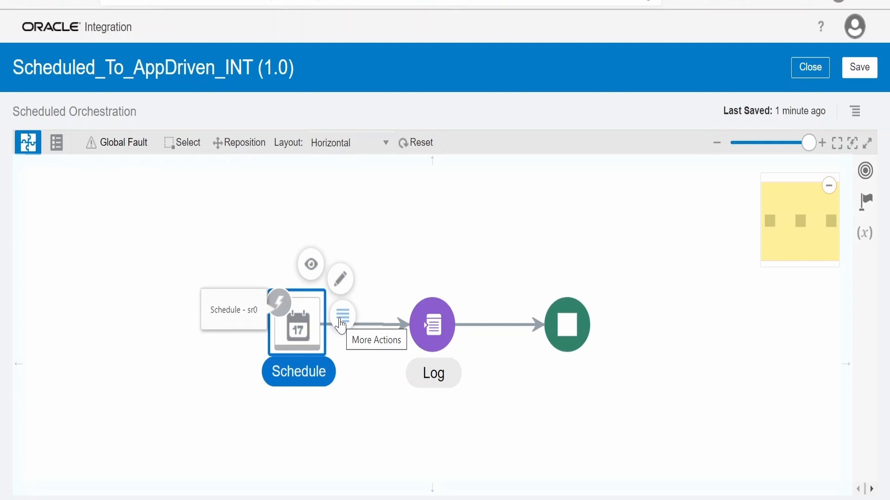
click(343, 314)
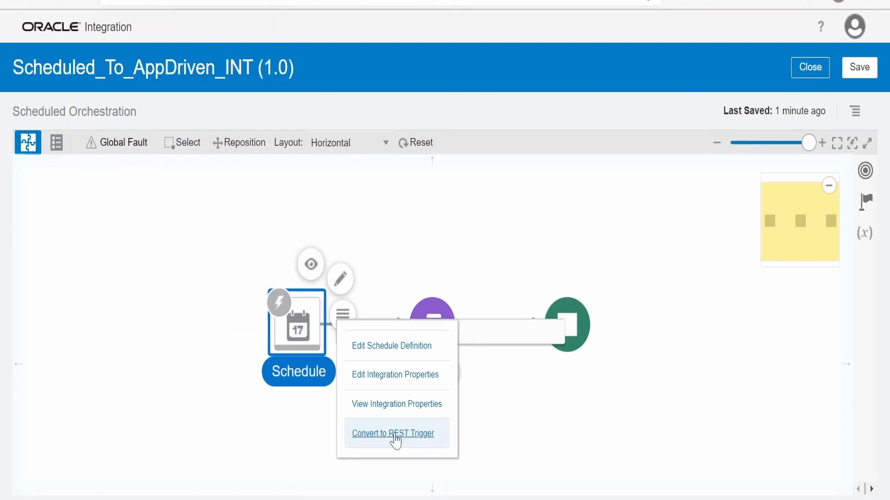
click(392, 432)
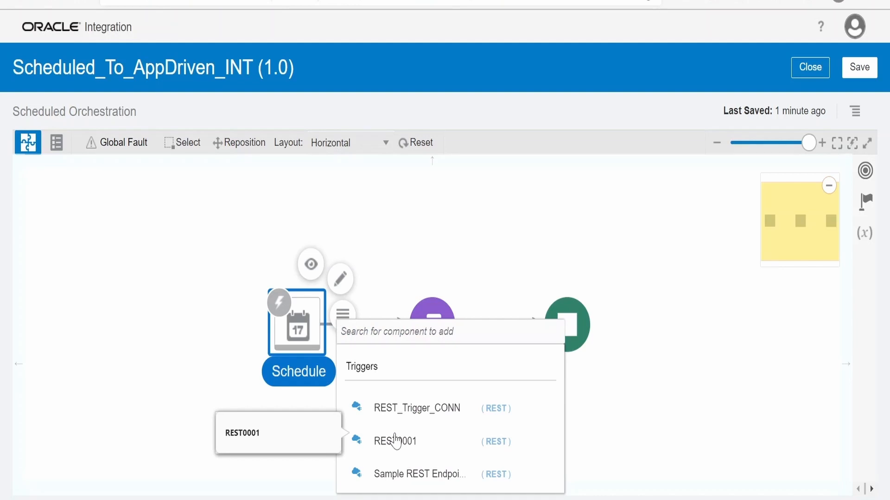
mouse_move(417, 408)
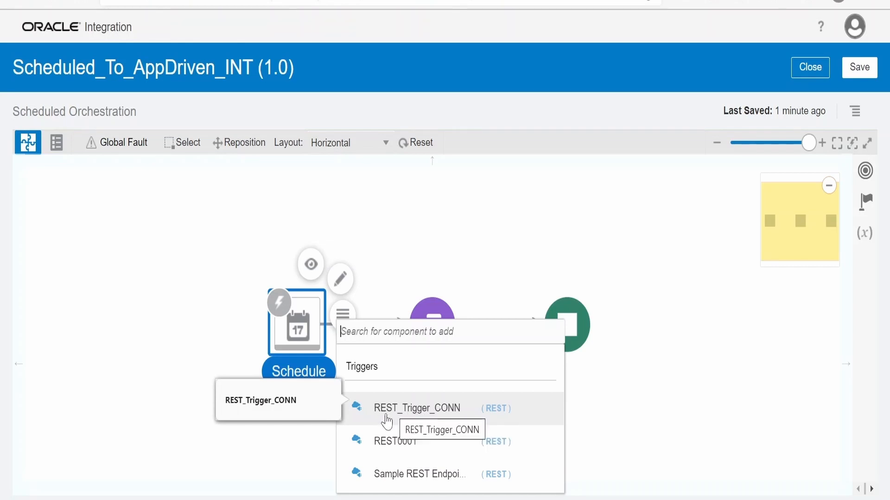
mouse_move(426, 416)
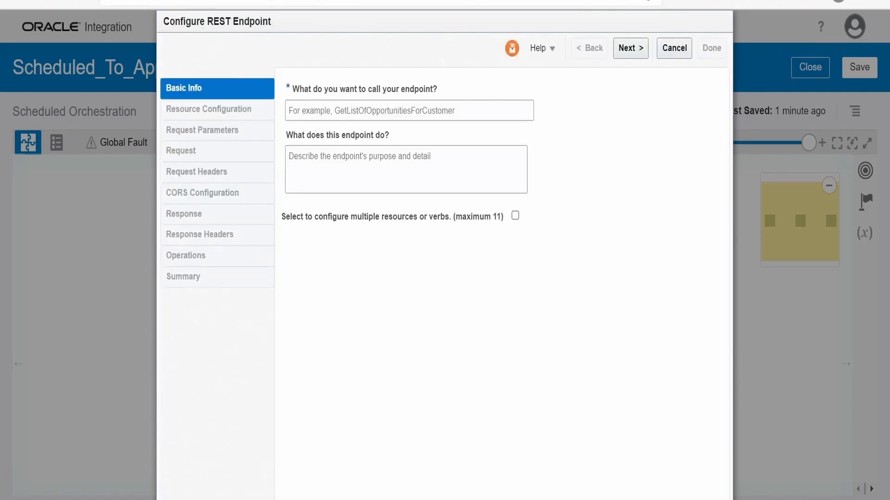
Name the REST endpoint Trigger and move on to resource configuration.
click(407, 110)
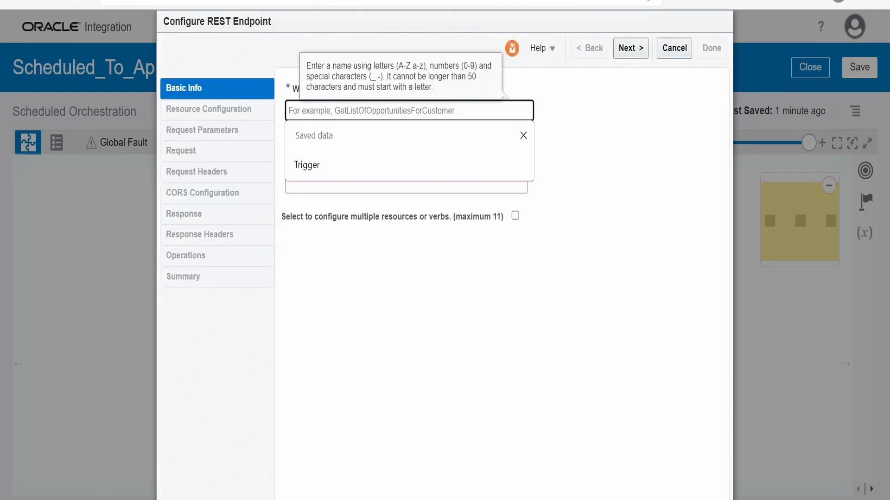
click(307, 165)
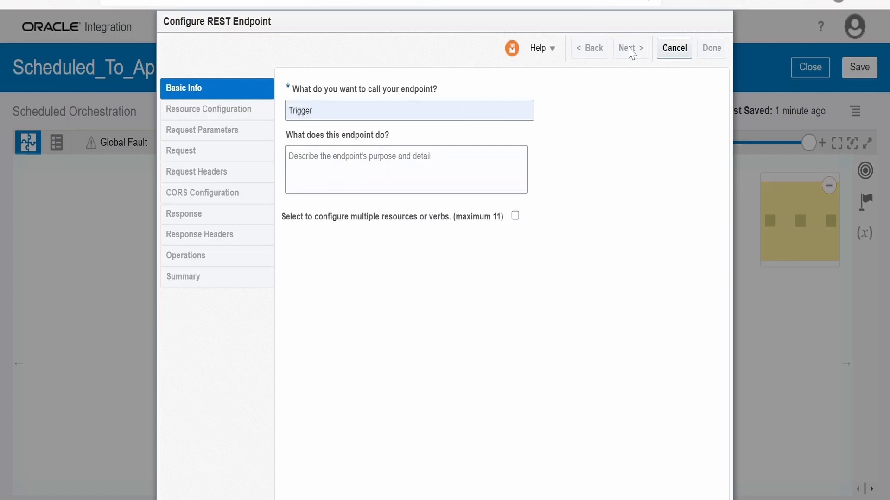
click(630, 47)
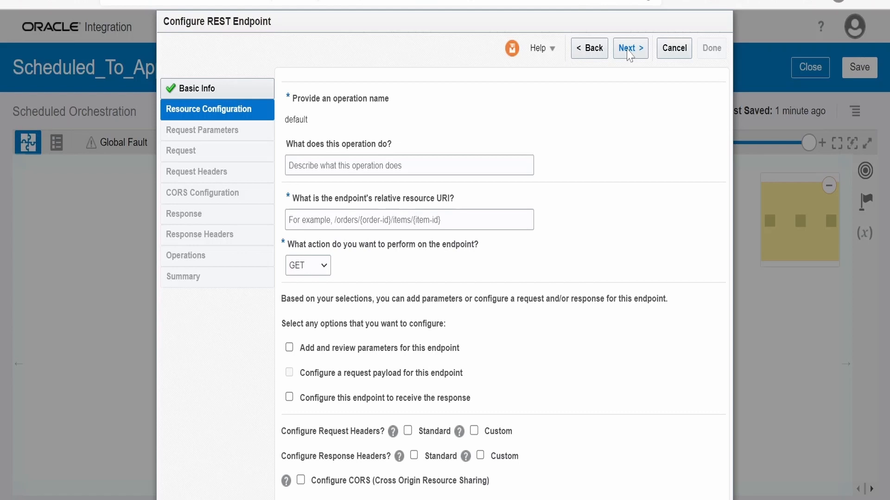
mouse_move(441, 104)
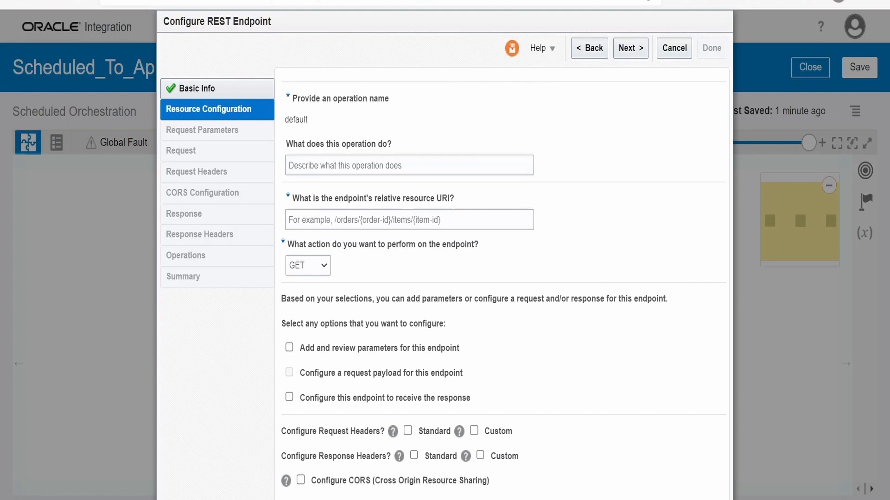
Describe the operation greetsPerson with relative URI /testpostgreeting and POST action.
text(get greeting message)
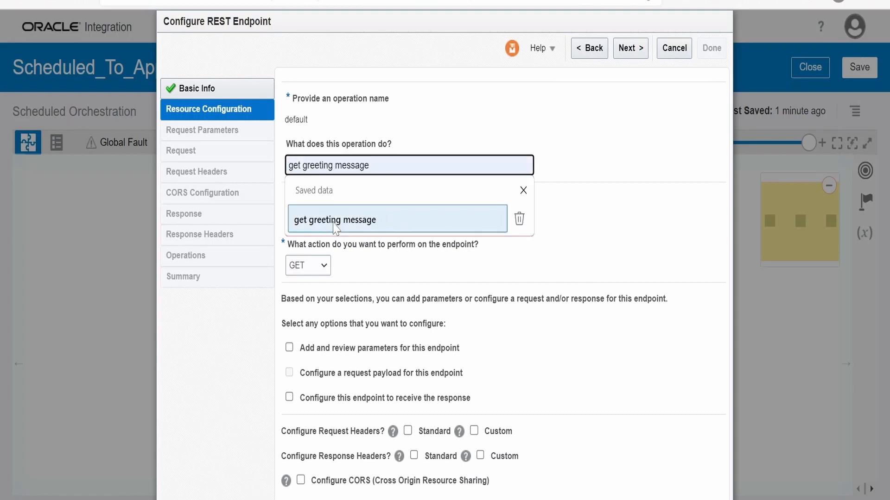
text(greet)
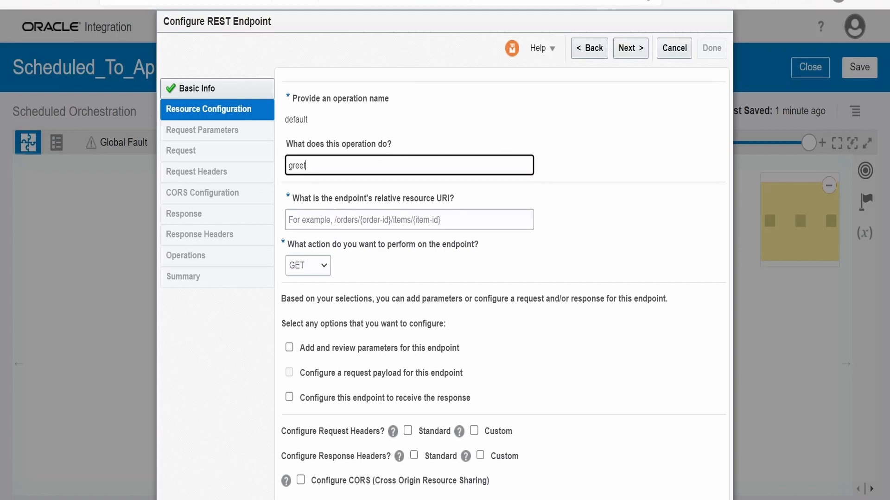
text(Person)
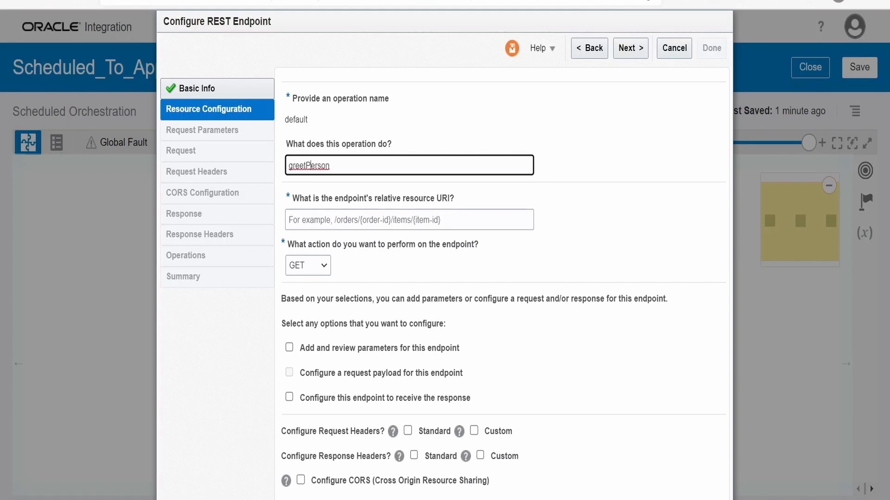
click(408, 220)
text(/testpostgreeting)
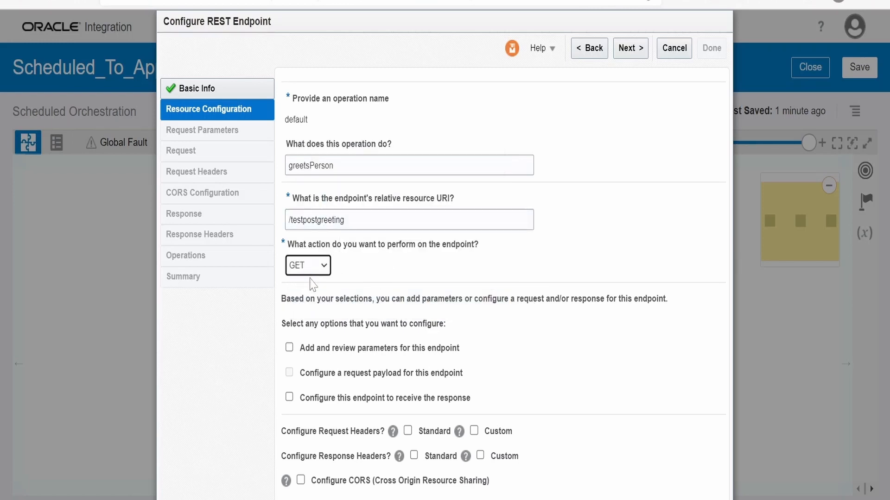
click(307, 265)
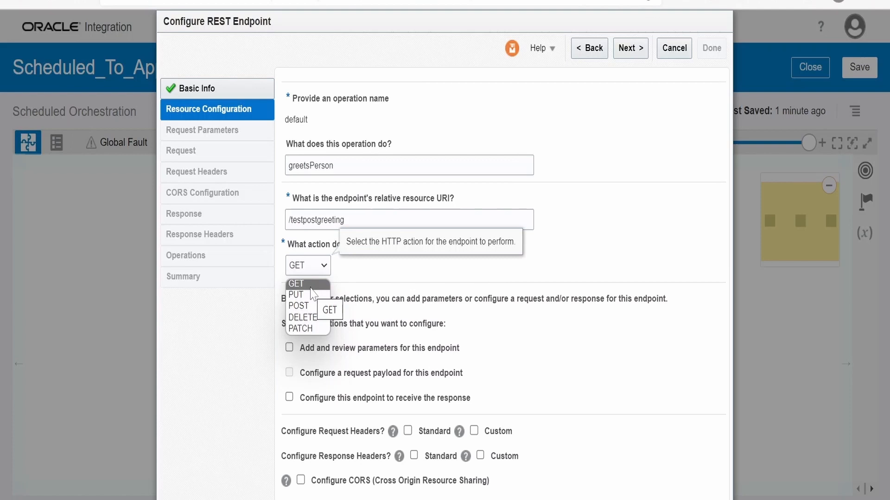
mouse_move(295, 294)
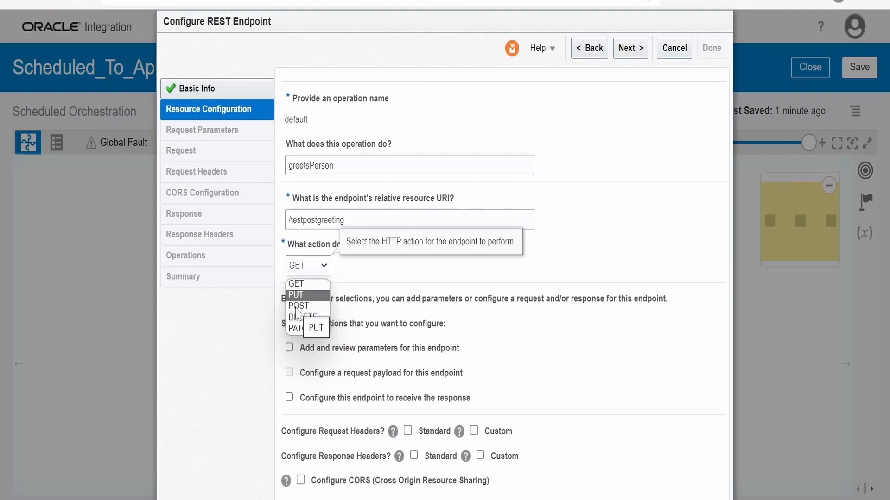
click(297, 306)
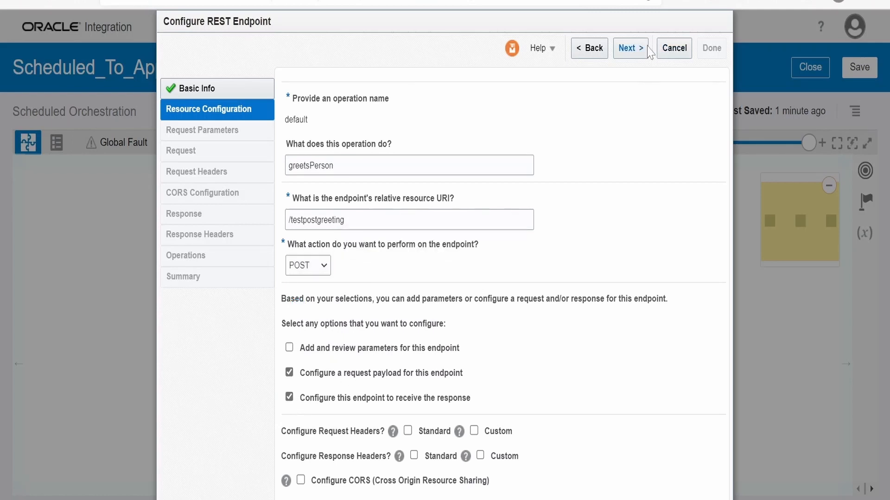
Define the request payload from sample JSON {"name": "BEENUM LEARNING"} with JSON media type.
click(627, 48)
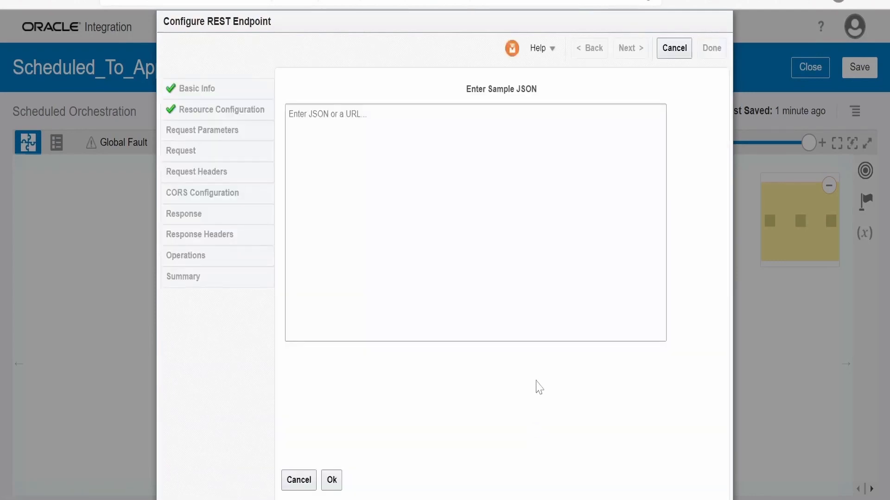
mouse_move(544, 481)
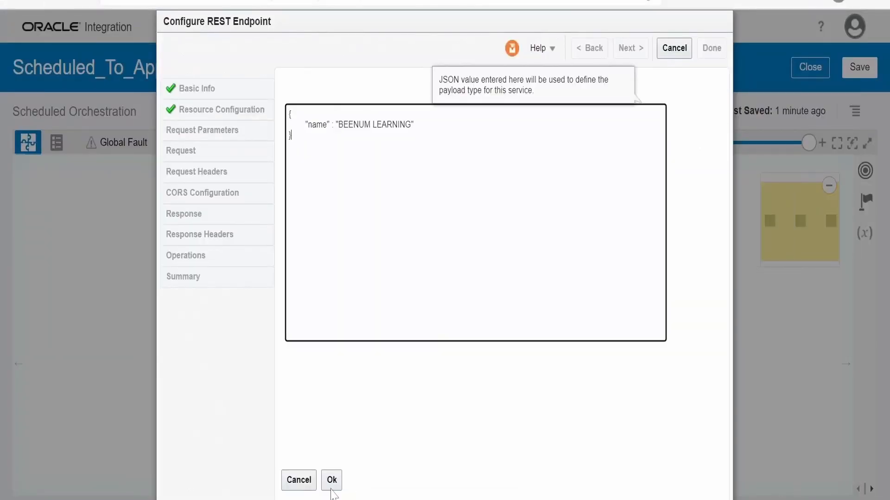
click(331, 481)
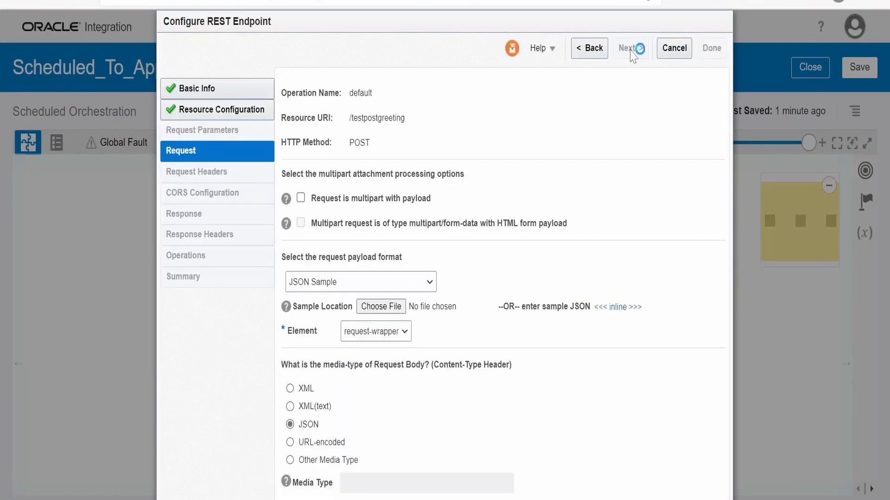
Define the response payload from an inline JSON sample with JSON media type.
click(629, 47)
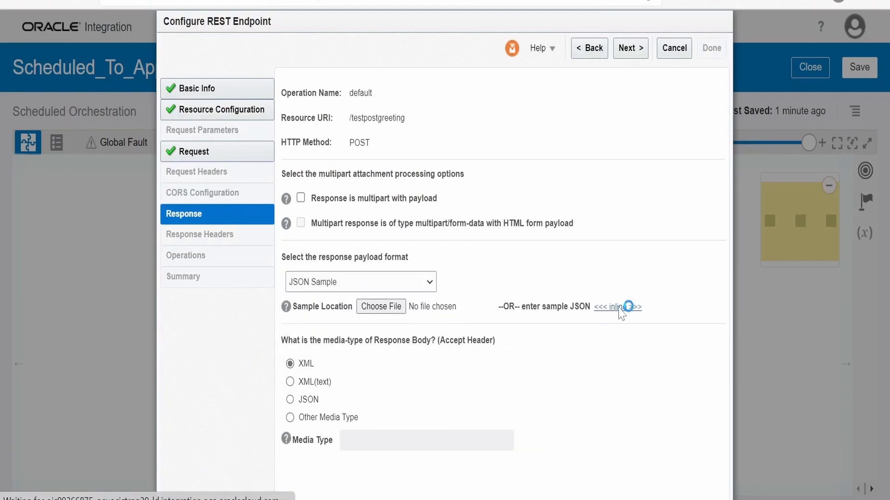
click(612, 307)
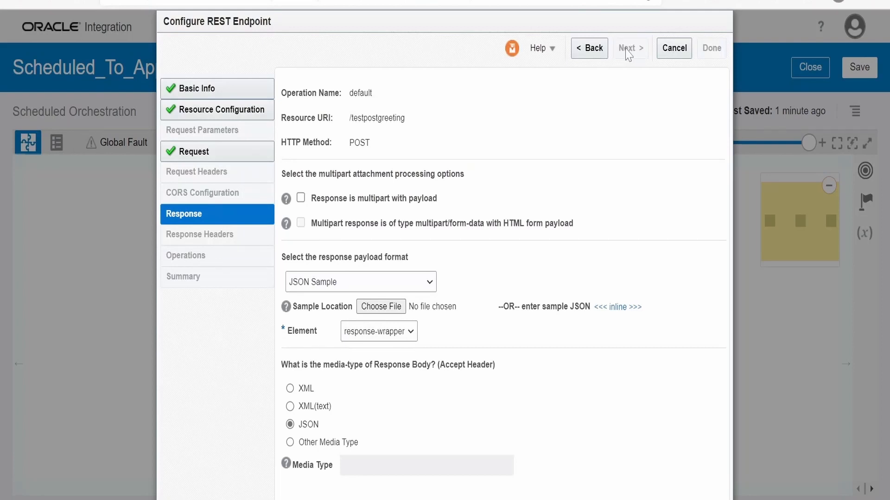
Review the endpoint summary, finish it and convert the integration to a REST trigger.
click(630, 47)
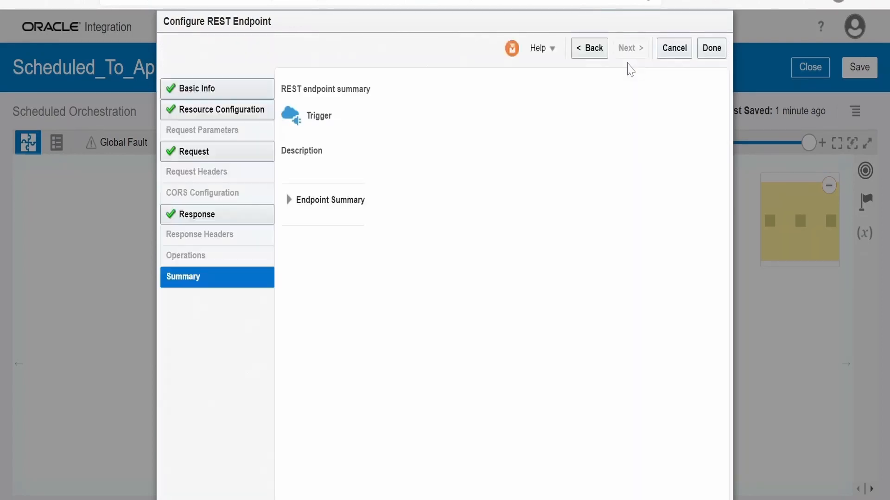
mouse_move(363, 183)
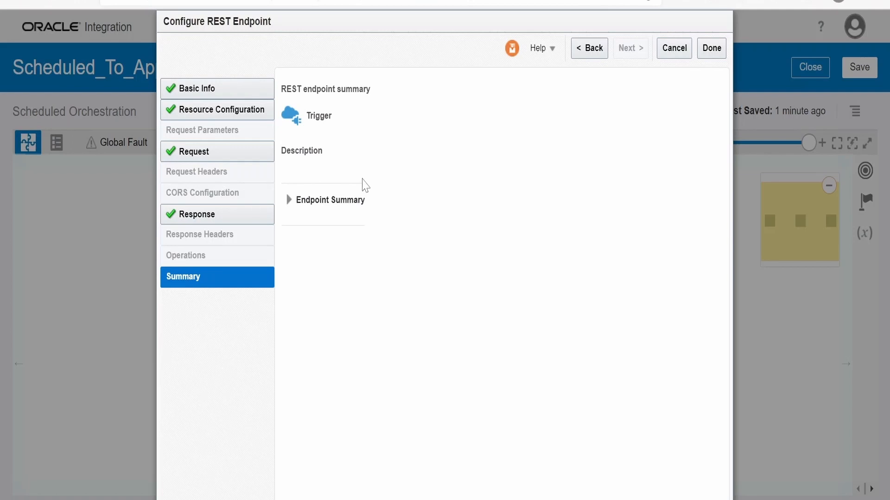
mouse_move(391, 178)
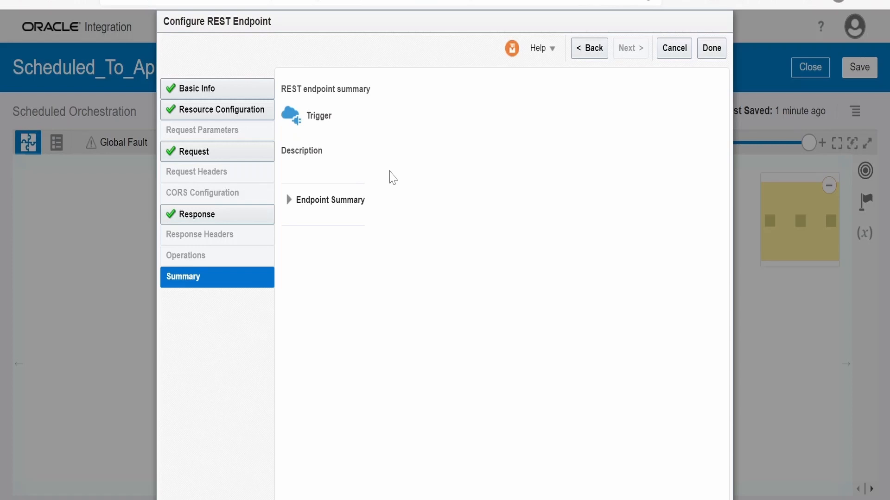
mouse_move(191, 263)
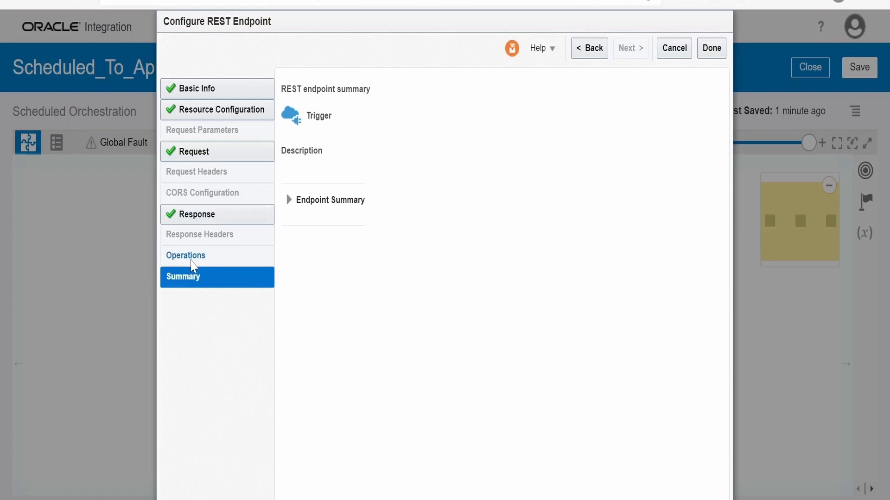
mouse_move(364, 299)
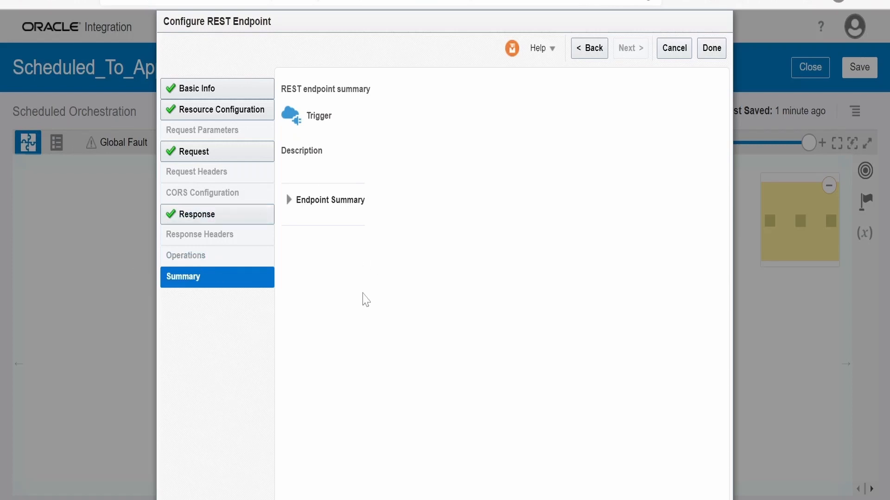
mouse_move(260, 200)
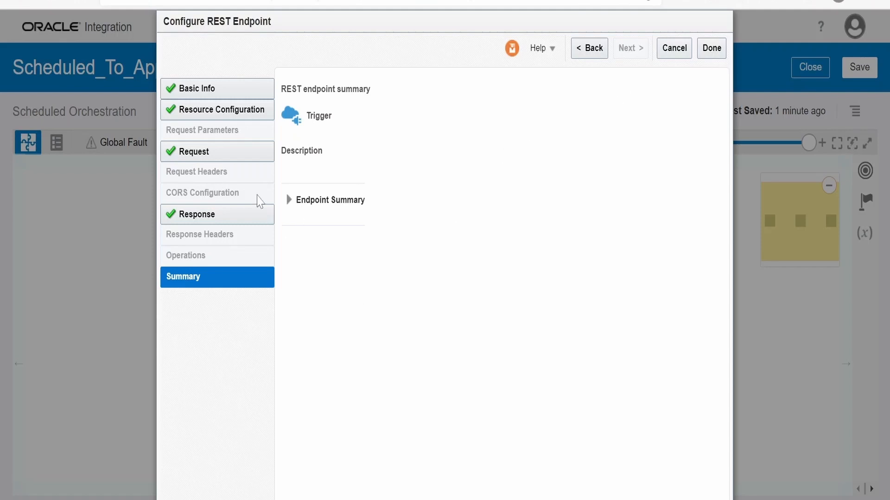
mouse_move(304, 93)
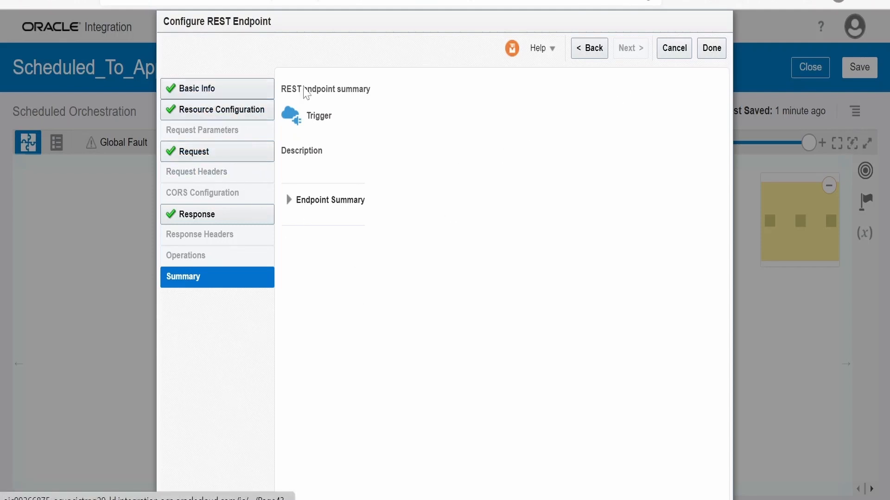
mouse_move(628, 132)
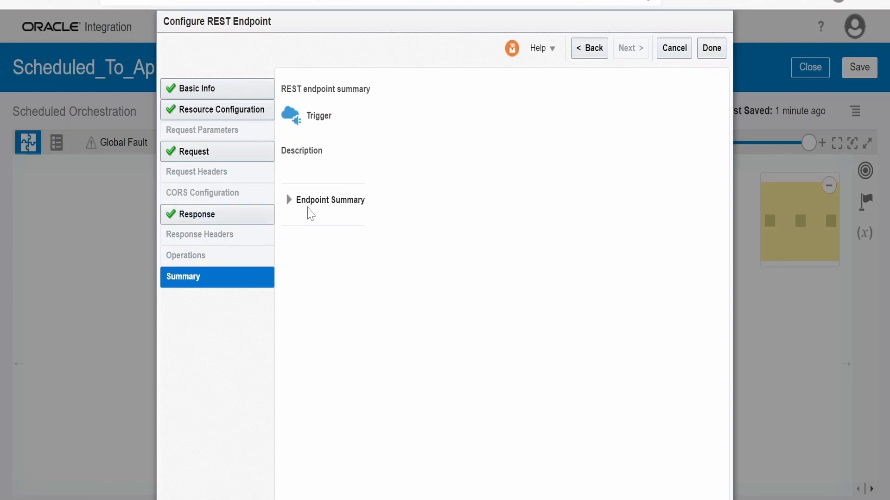
click(289, 200)
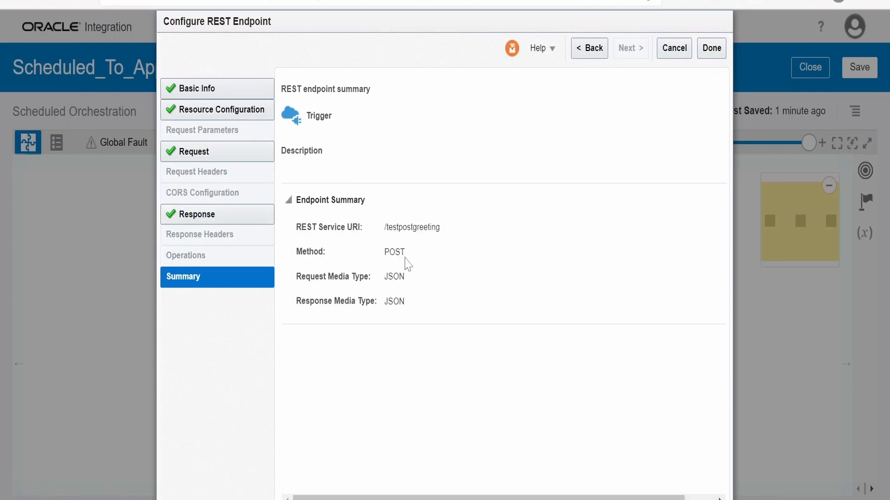
mouse_move(711, 48)
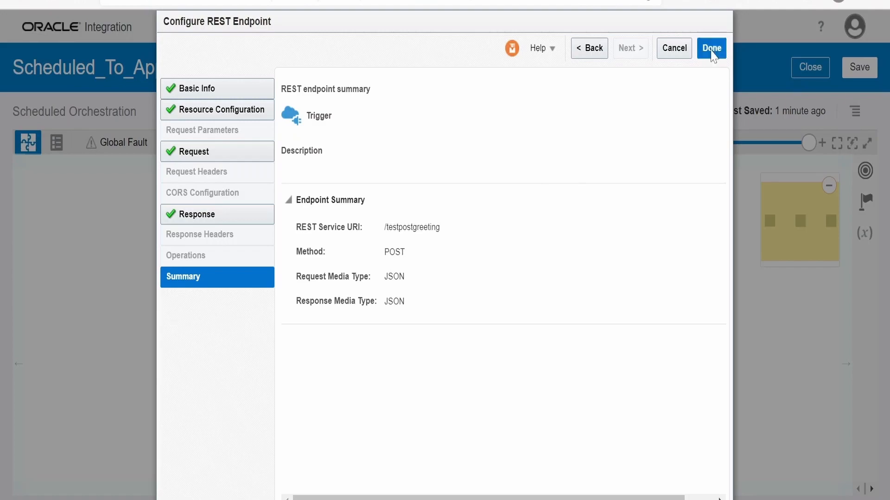
click(711, 47)
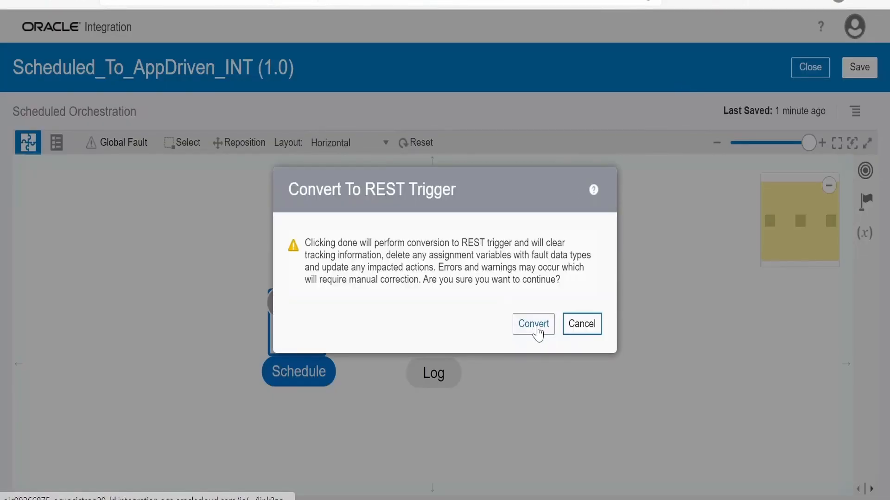
click(532, 325)
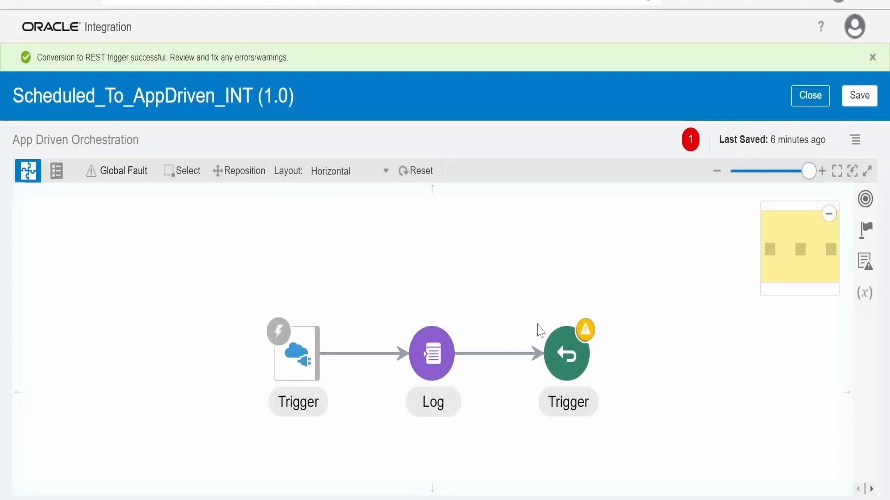
mouse_move(537, 324)
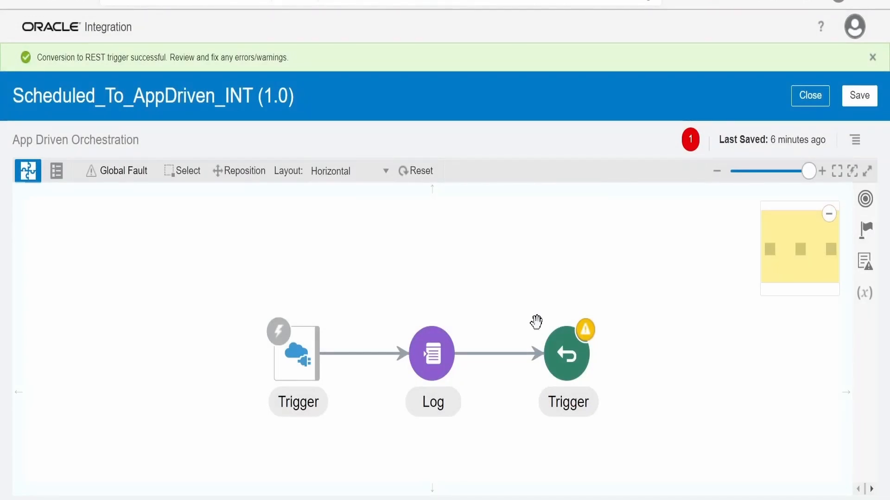
mouse_move(568, 352)
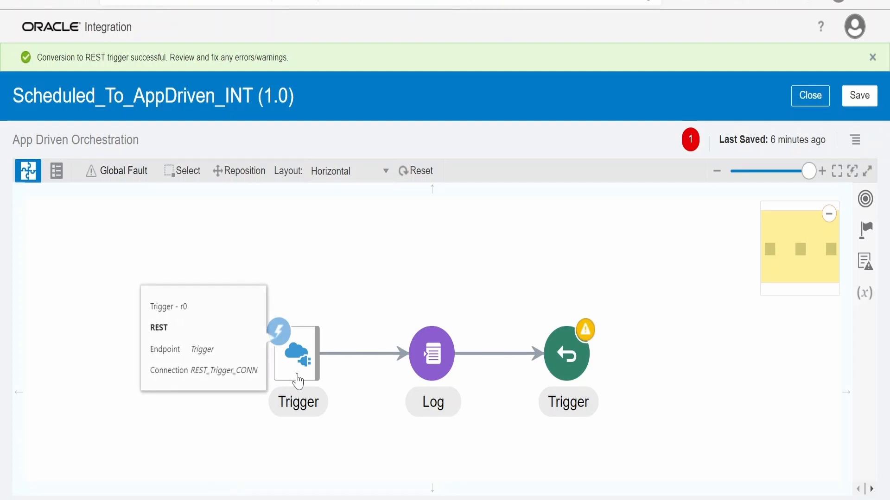
mouse_move(476, 362)
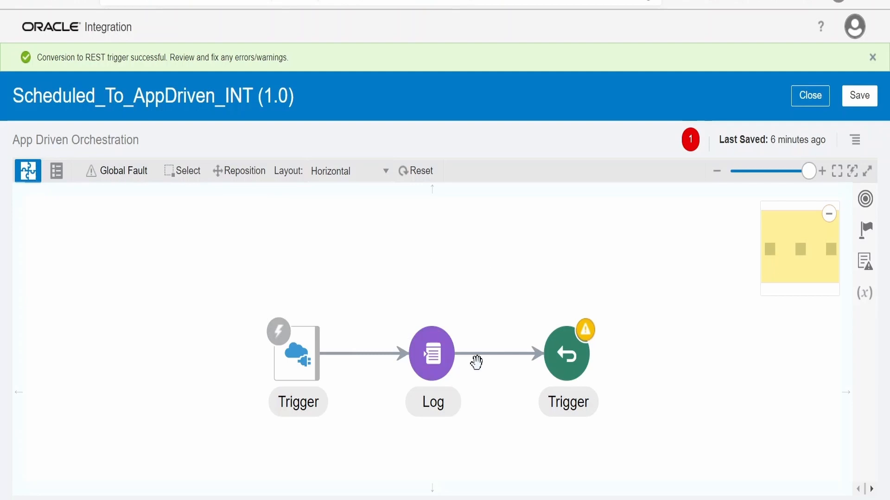
mouse_move(499, 352)
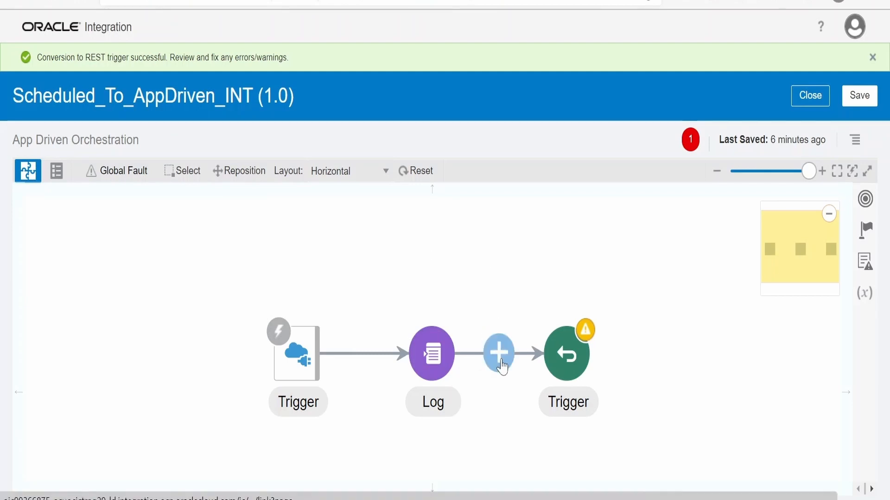
Insert a Map step between Log and the response Trigger, opening the mapper.
click(498, 353)
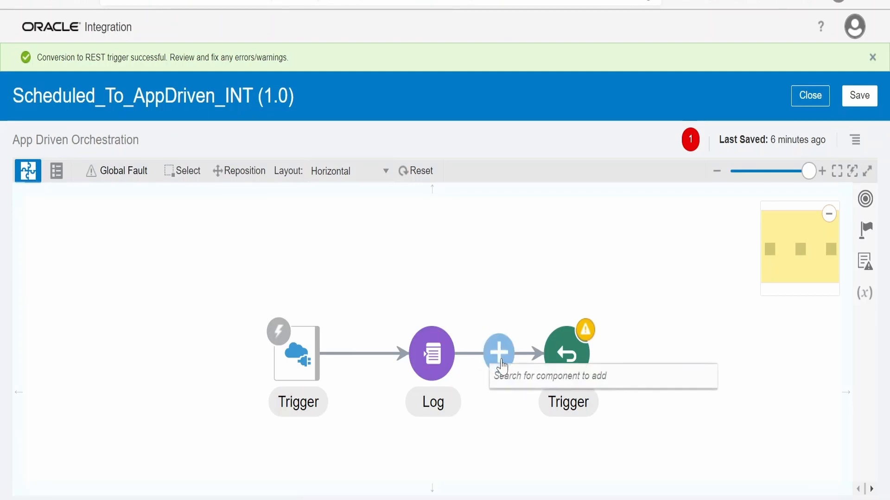
click(498, 353)
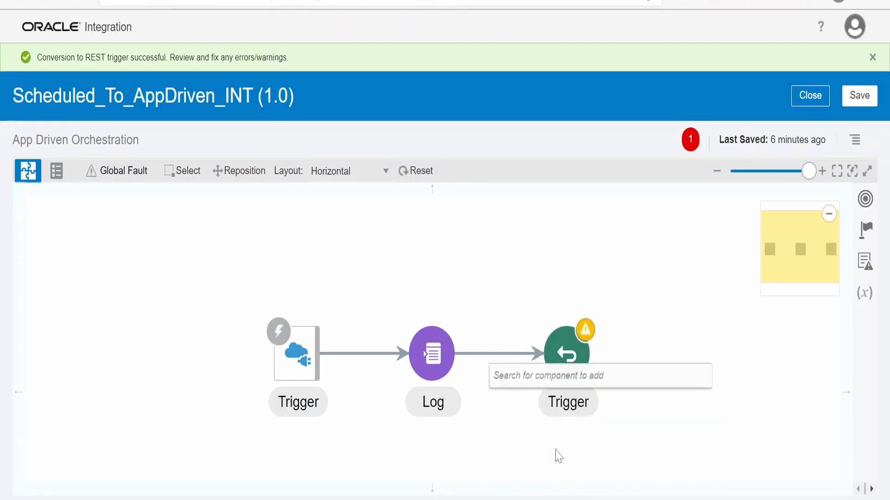
click(561, 343)
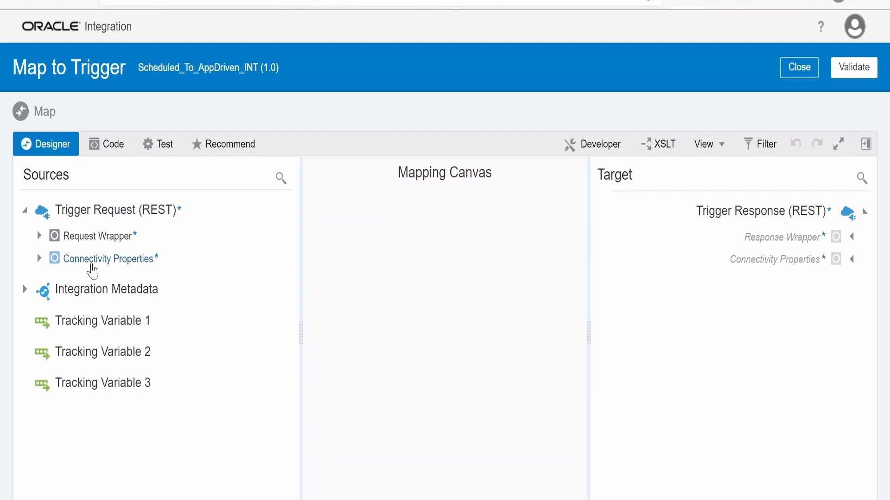
mouse_move(324, 331)
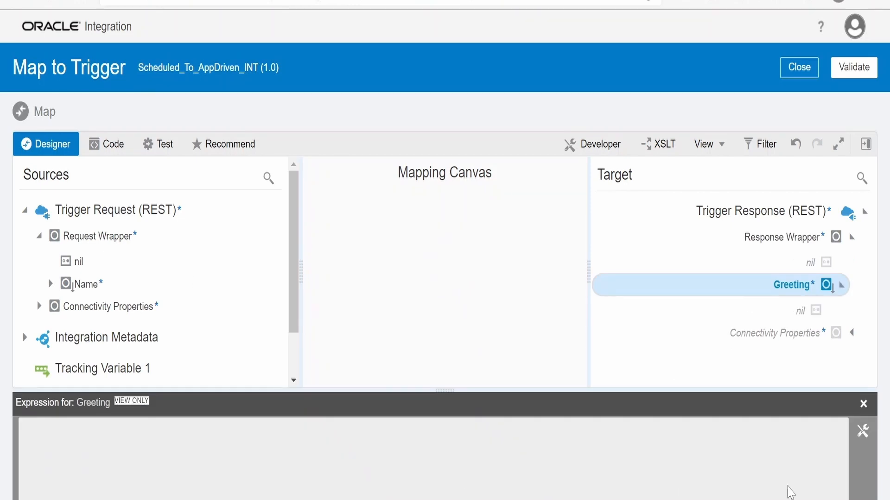
Map Greeting to concat('Hello ', name, ' !!! Have a nice day.'), correcting the function name.
click(862, 431)
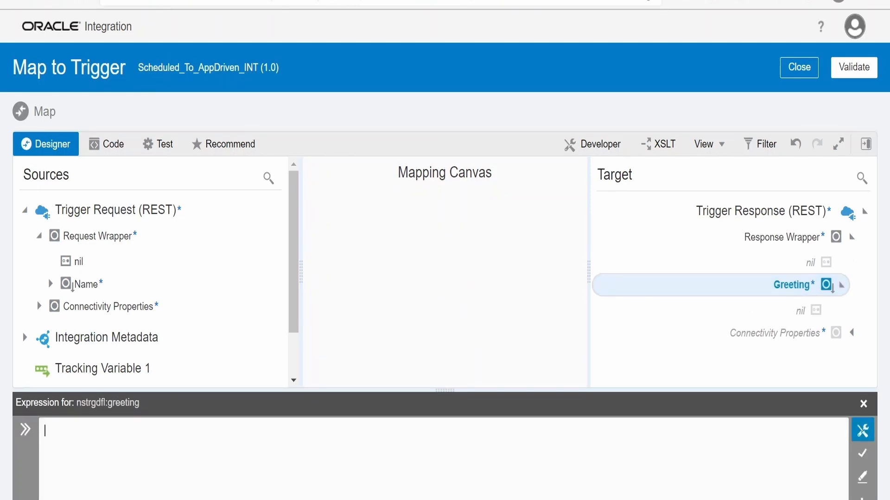
text(concet()
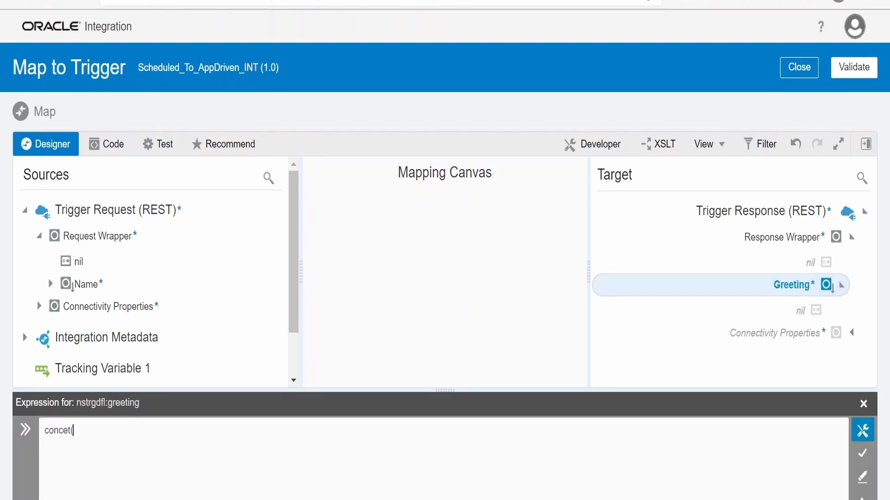
text(('Hello)
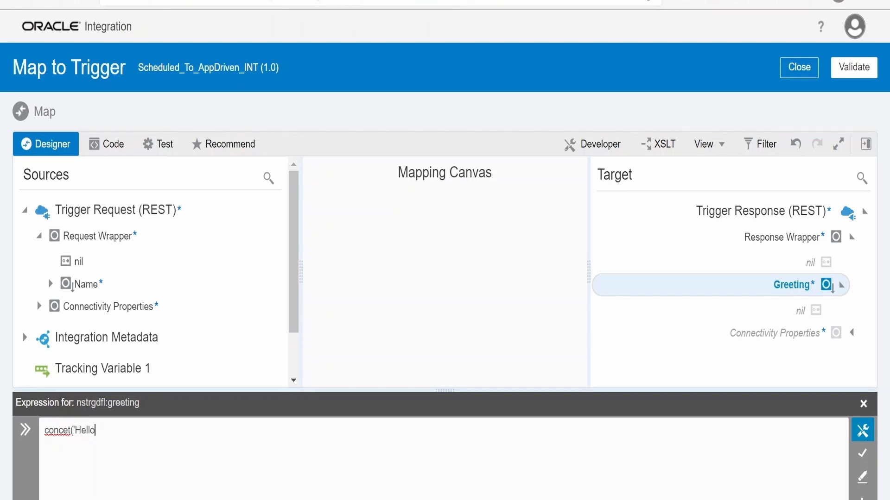
text(,)
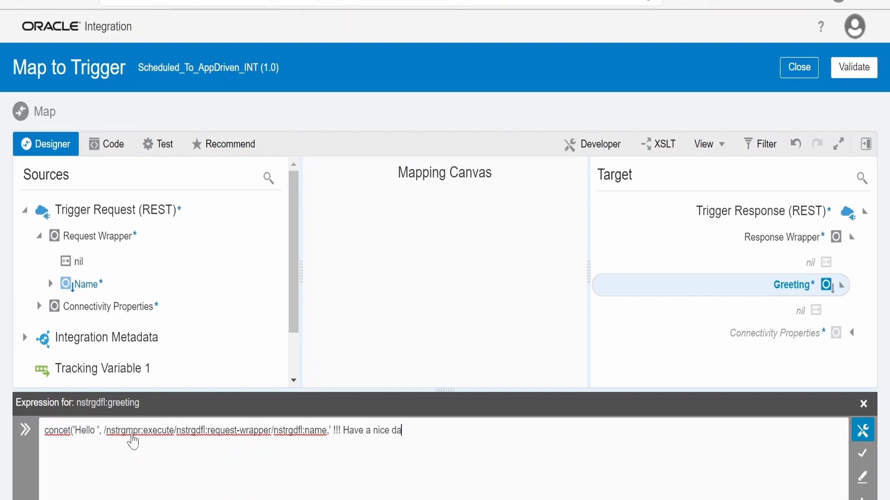
text(y.')
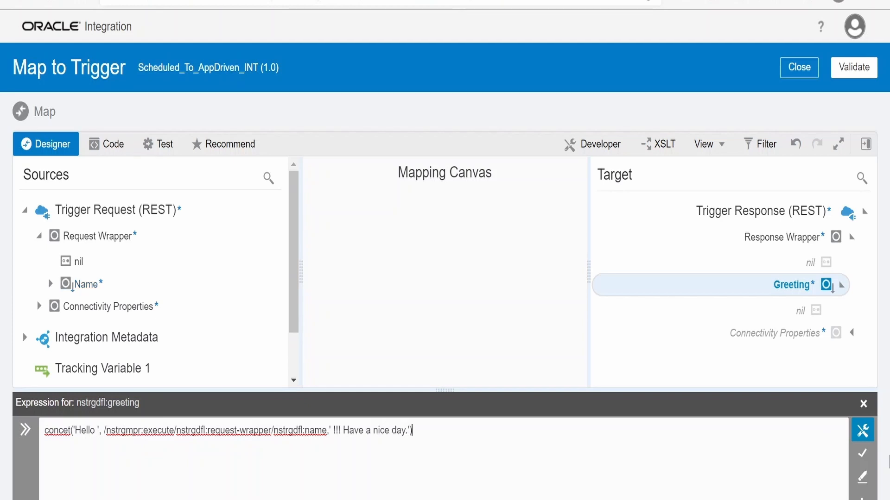
click(861, 453)
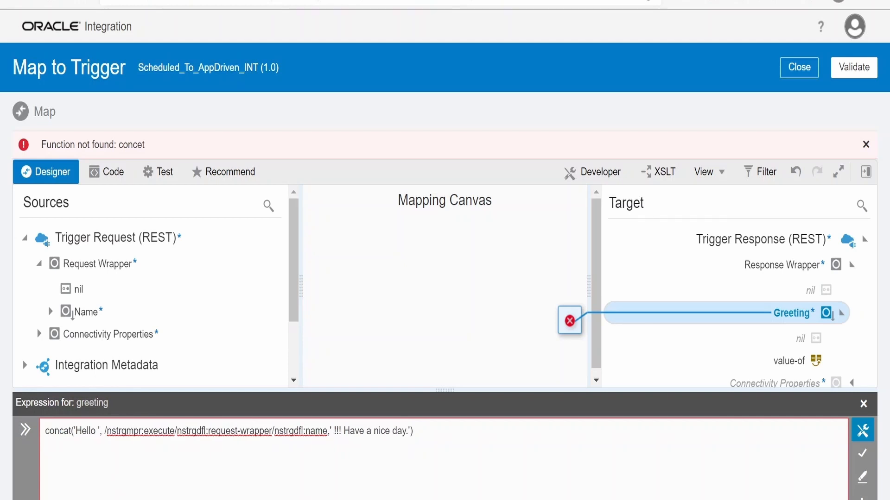
click(865, 145)
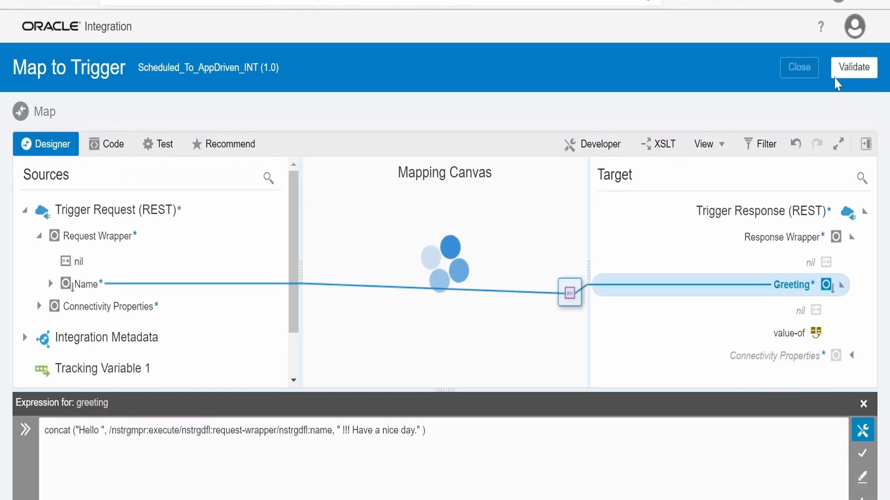
mouse_move(822, 80)
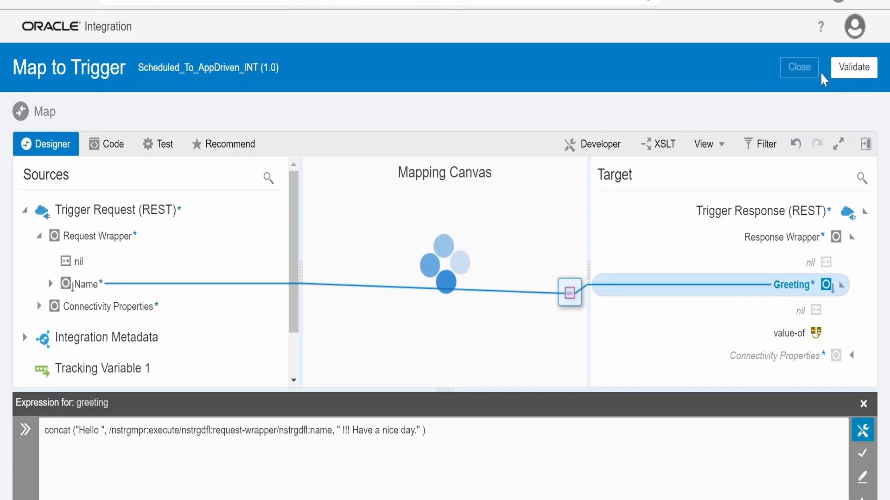
Validate the mapping and return to the integration flow.
click(852, 66)
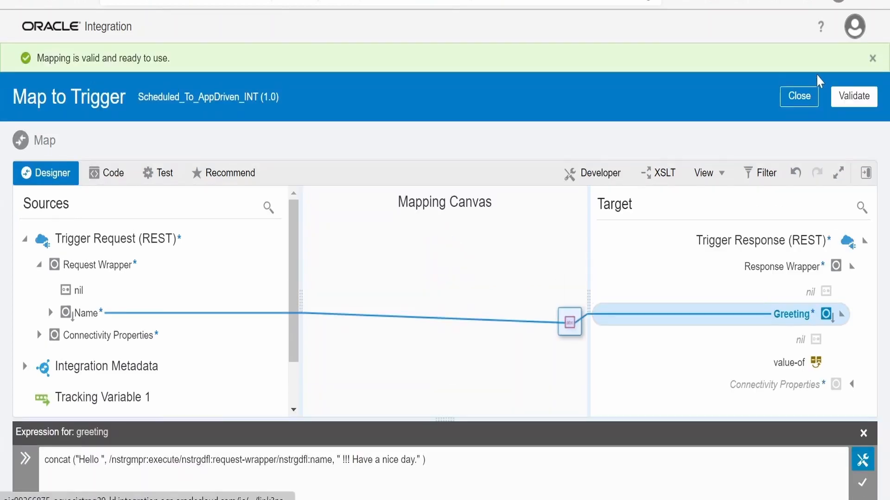
click(798, 96)
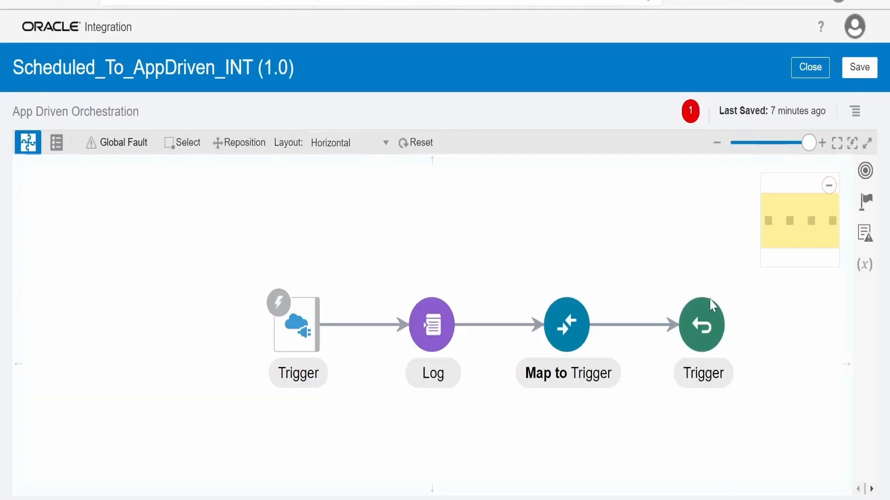
mouse_move(414, 343)
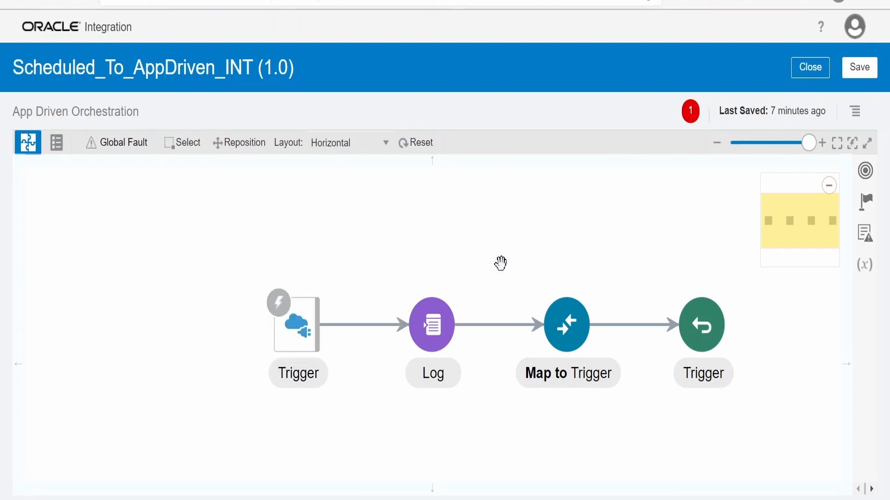
mouse_move(431, 325)
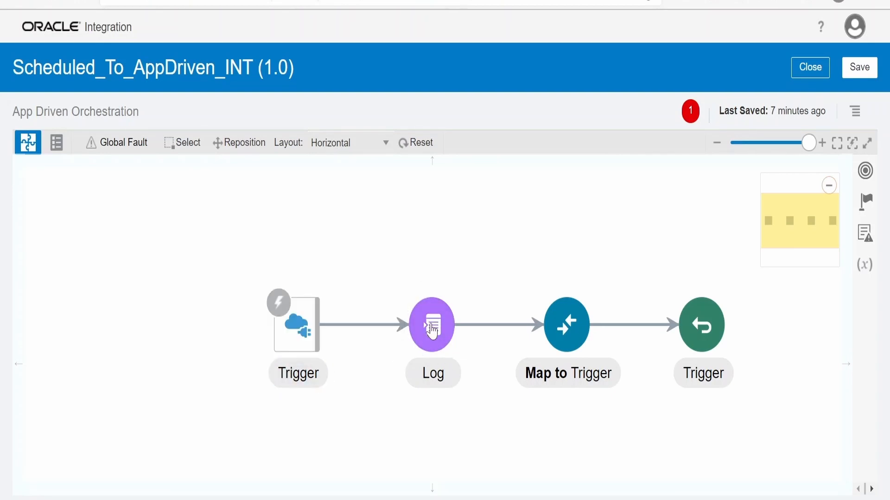
mouse_move(432, 325)
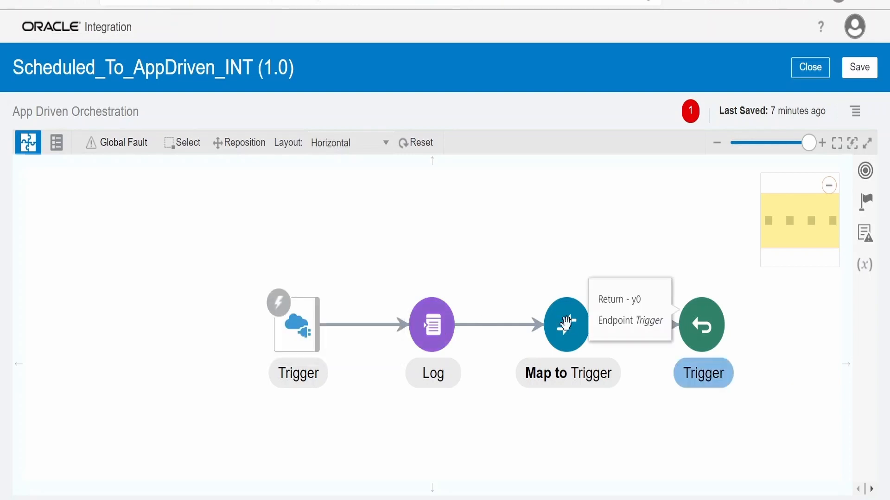
mouse_move(718, 124)
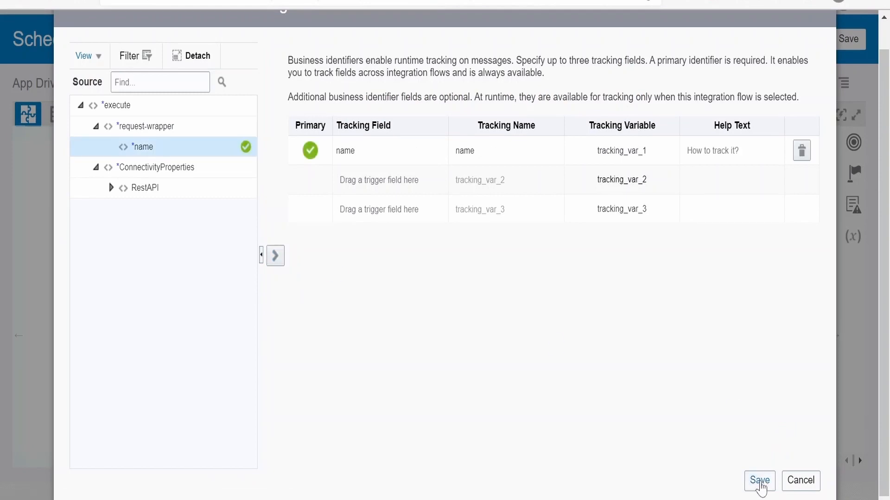
Save the tracking settings, then save changes and exit the integration editor.
click(759, 481)
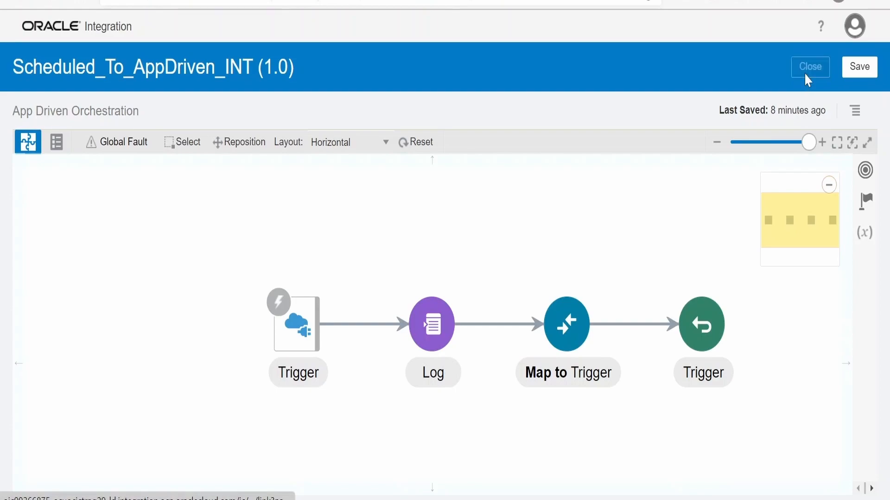
click(810, 66)
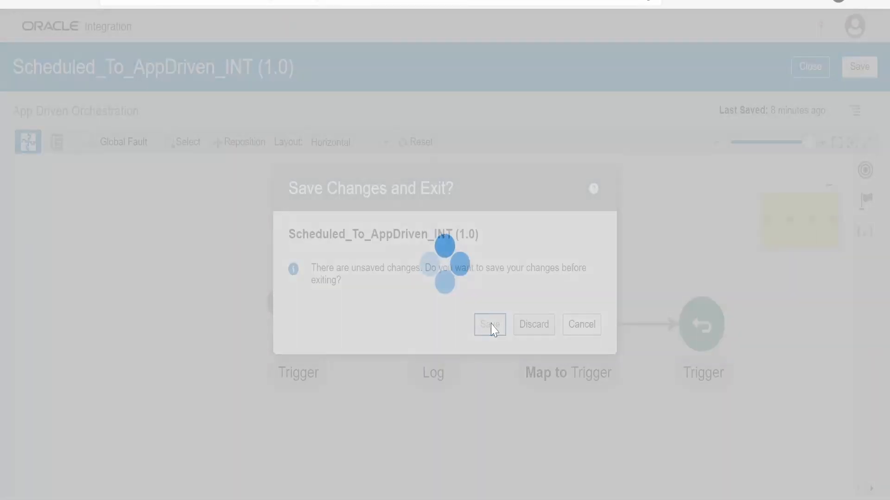
click(489, 324)
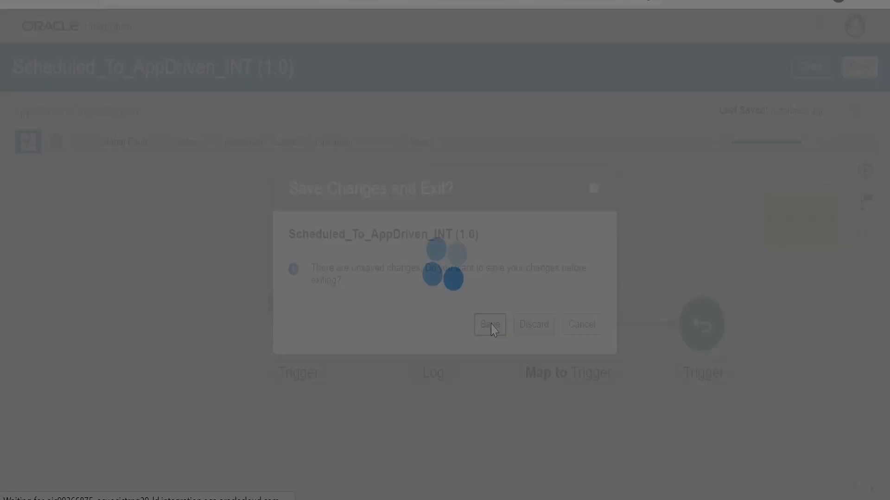
click(489, 325)
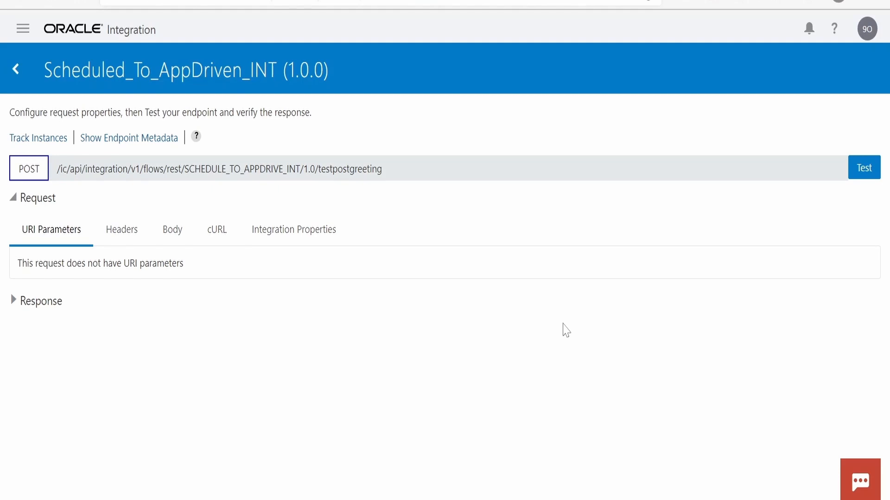
mouse_move(172, 230)
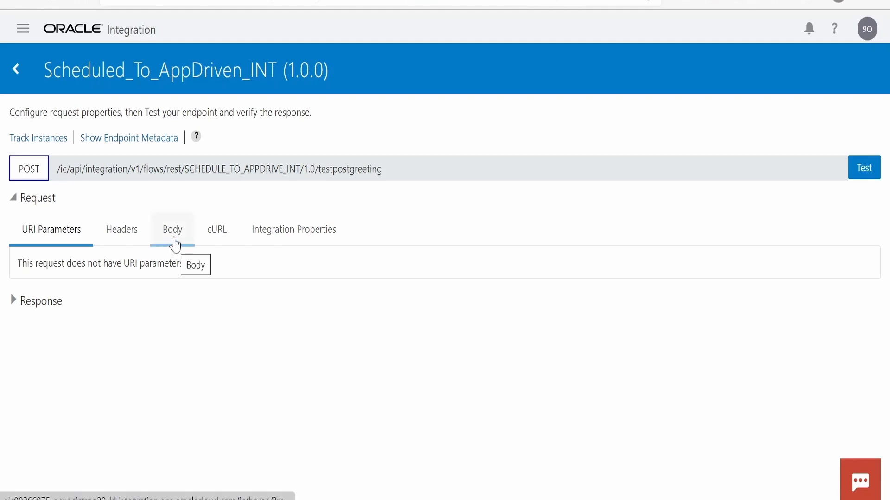
Test POST /testpostgreeting with name BEENUM LEARNING and get a 200 greeting response.
click(172, 229)
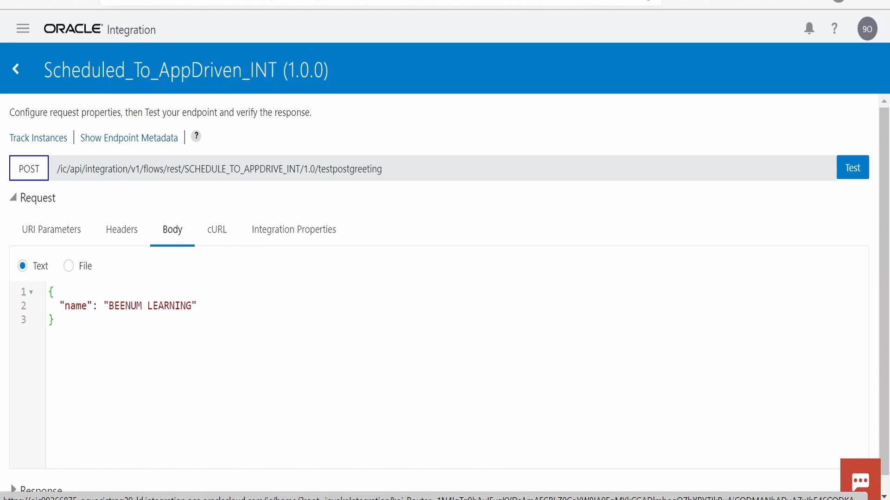
mouse_move(592, 343)
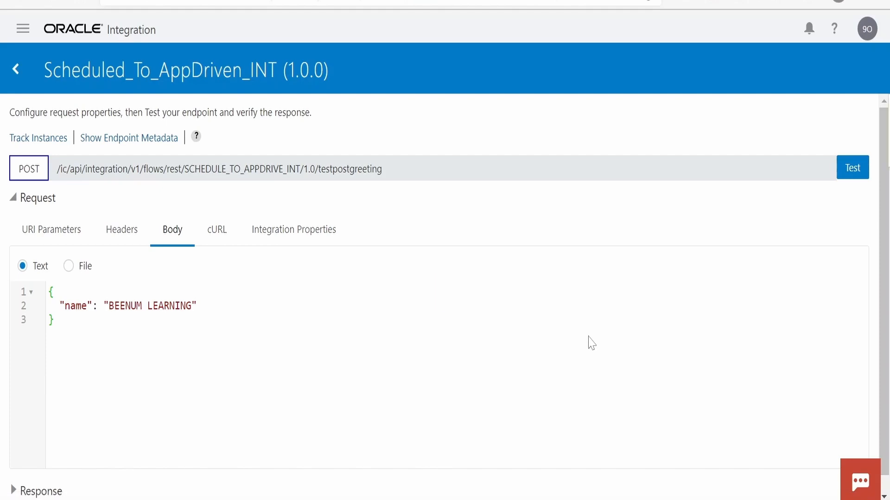
click(852, 168)
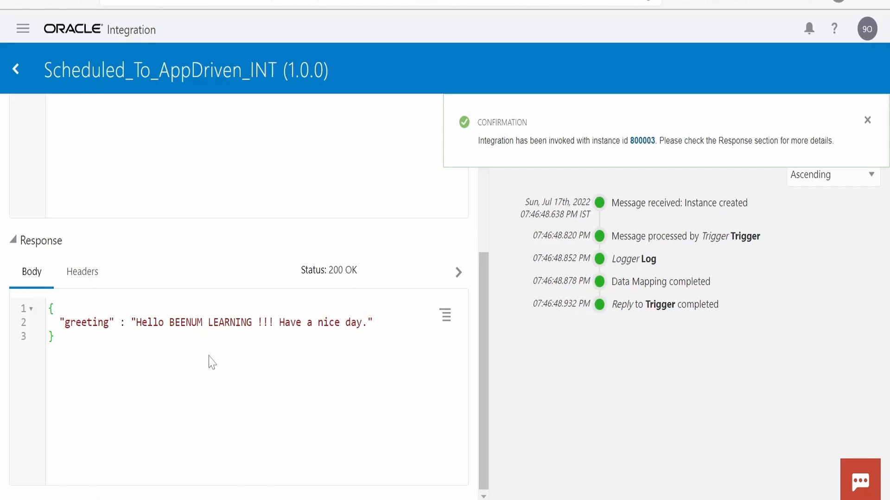
click(868, 121)
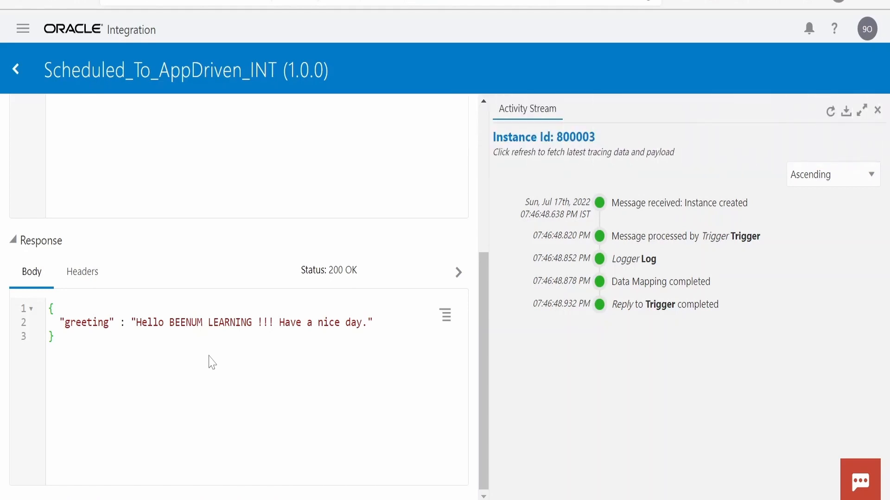